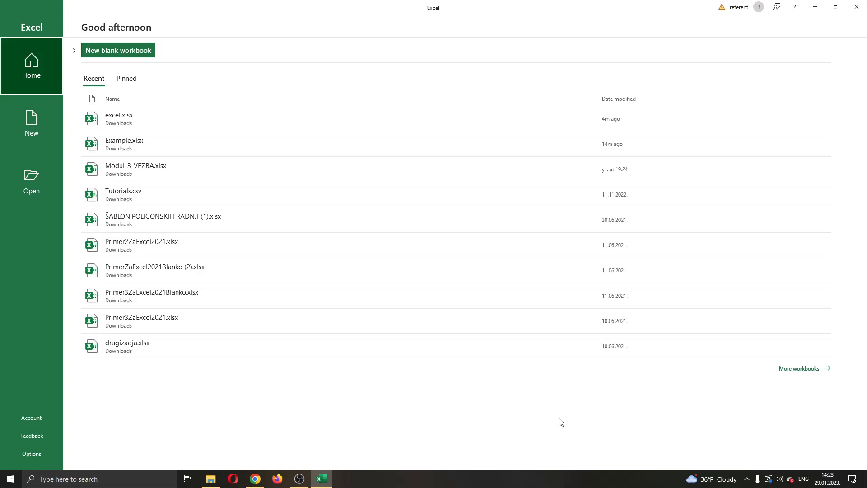
{"action": "mouse_move", "coordinate": [589, 60]}
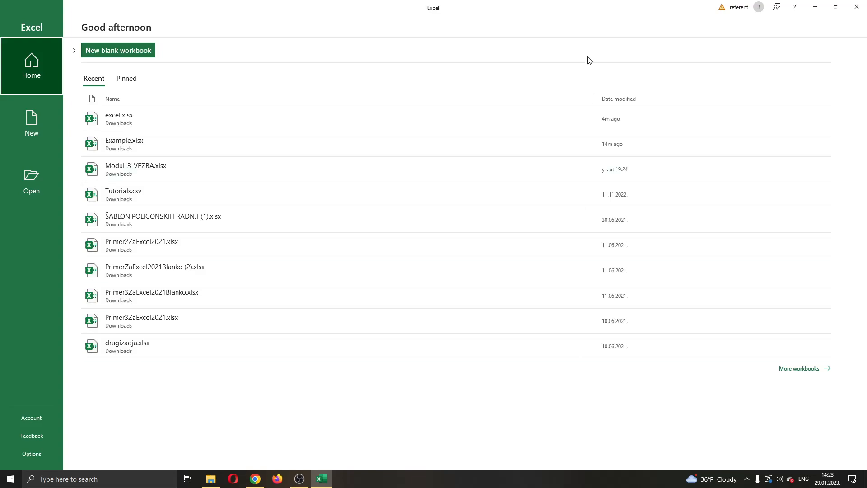
{"action": "mouse_move", "coordinate": [297, 144]}
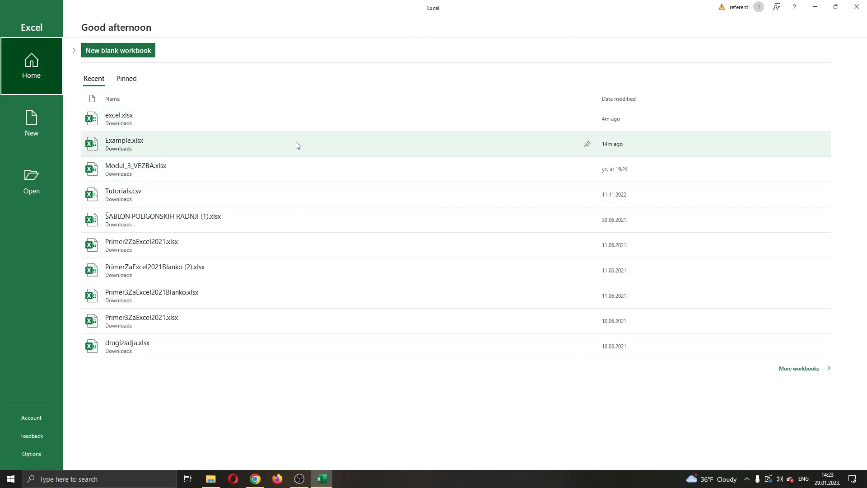
{"action": "mouse_move", "coordinate": [338, 154]}
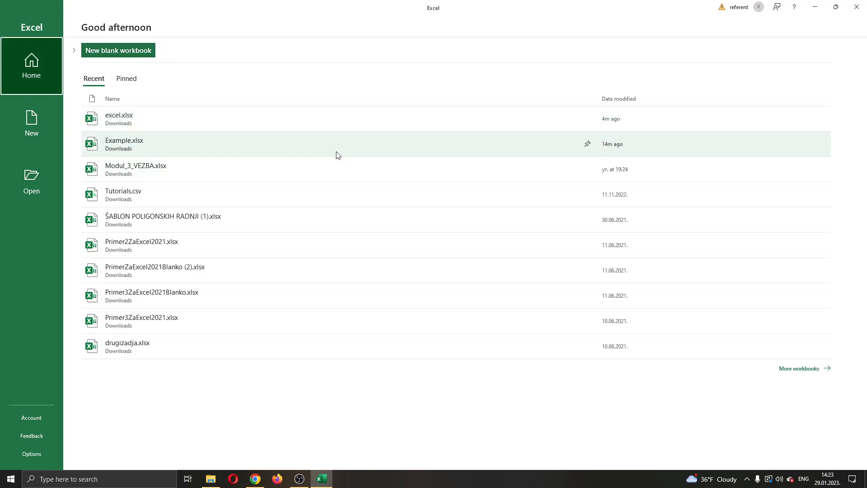
{"action": "mouse_move", "coordinate": [316, 125]}
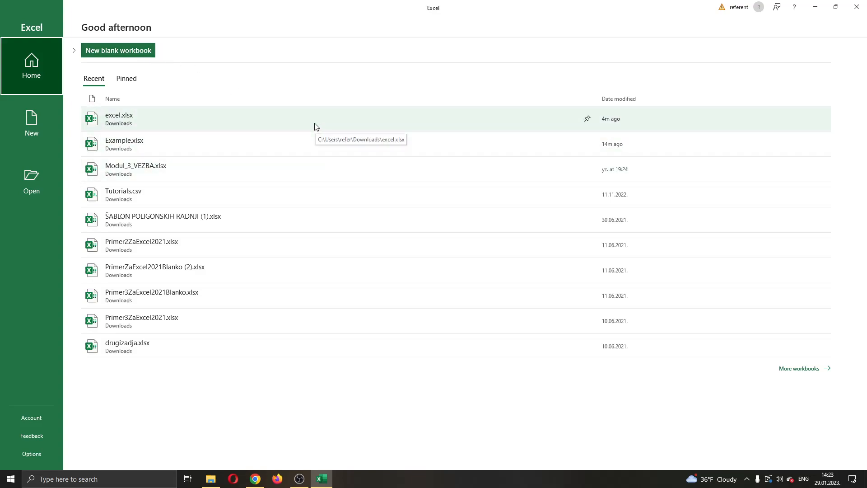
{"action": "mouse_move", "coordinate": [230, 108]}
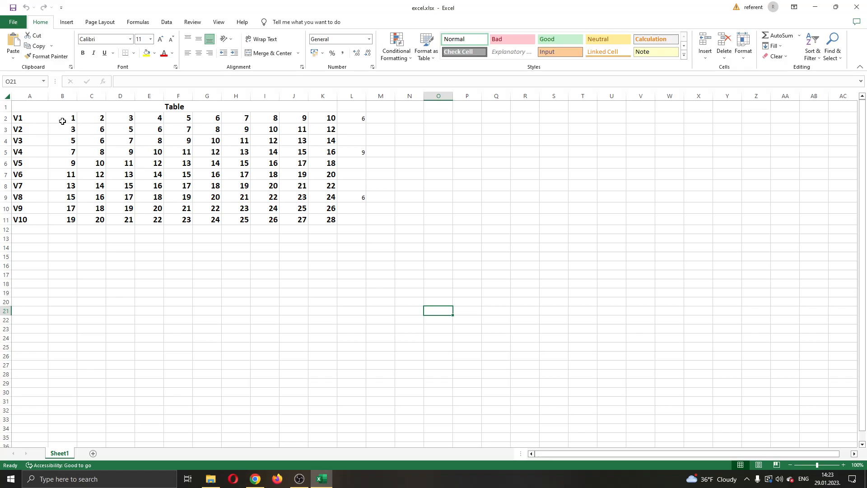
{"action": "left_click", "coordinate": [63, 117]}
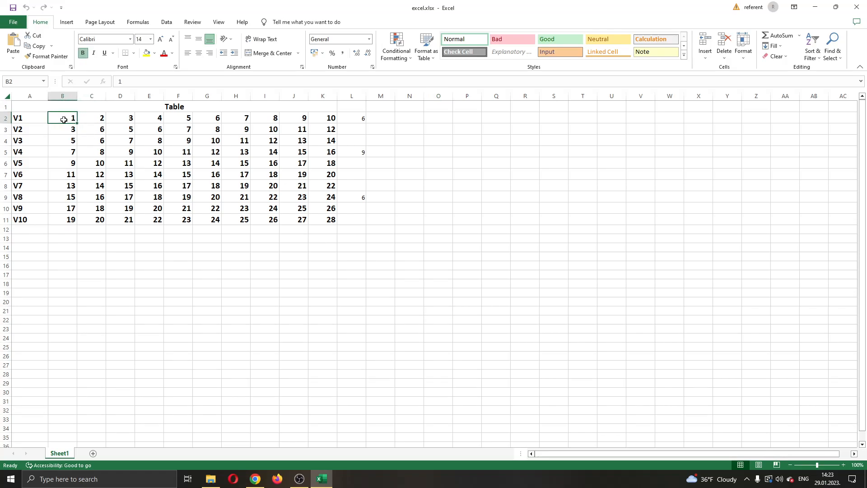
{"action": "left_click", "coordinate": [408, 117]}
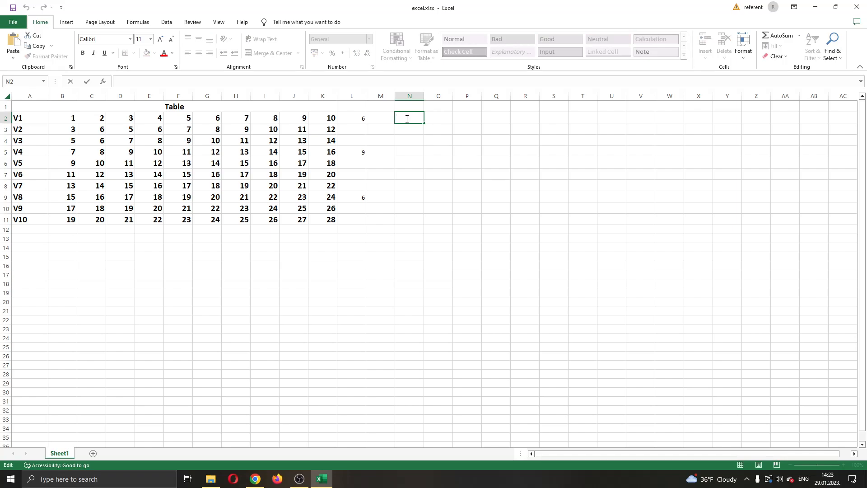
Step: Build the formula =CONCAT(B2;" ";C2) in N2, picking B2 and C2 as the joined values
{"action": "type", "text": "="}
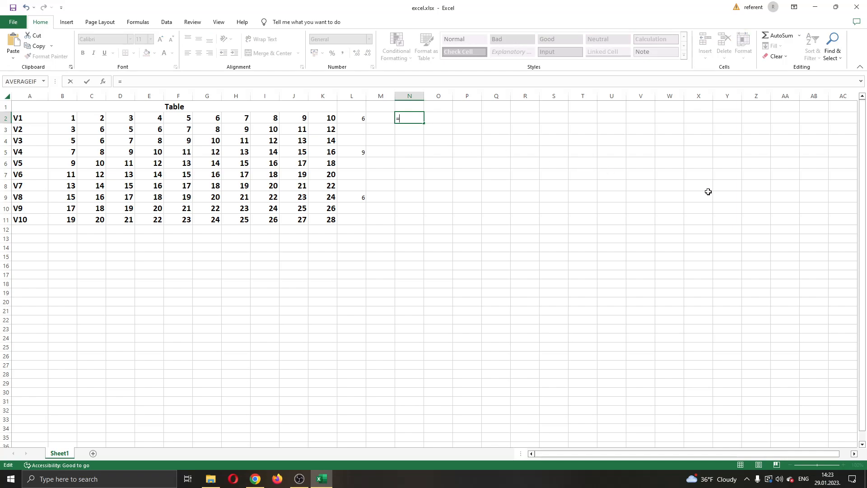
{"action": "type", "text": "c"}
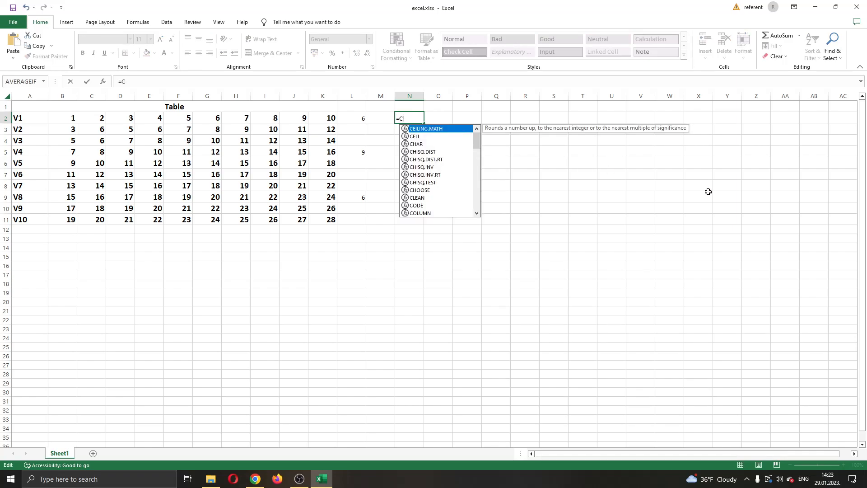
{"action": "type", "text": "ONCAT("}
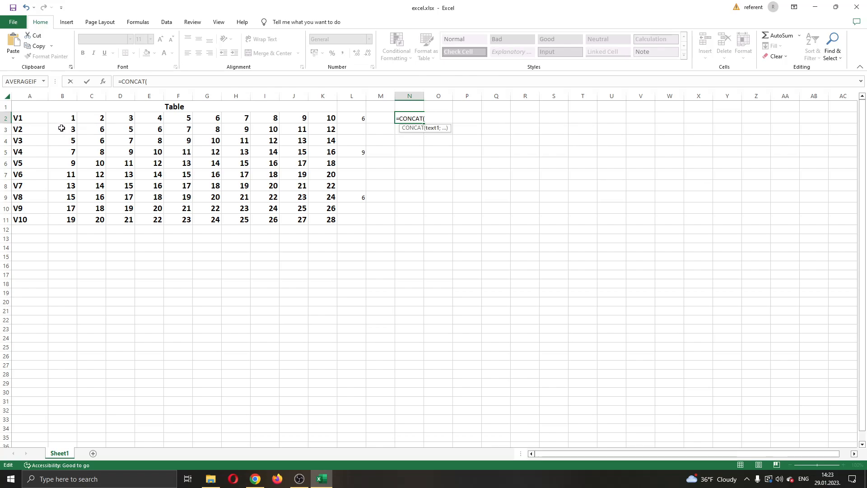
{"action": "left_click", "coordinate": [62, 117]}
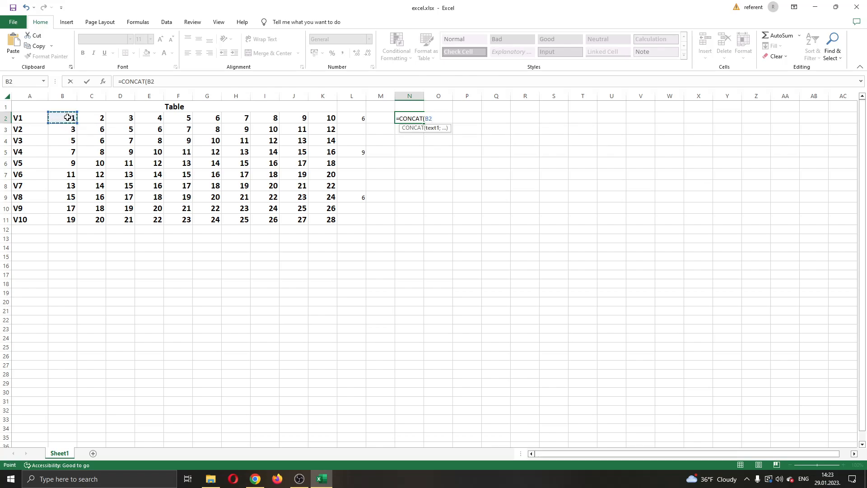
{"action": "type", "text": ";\""}
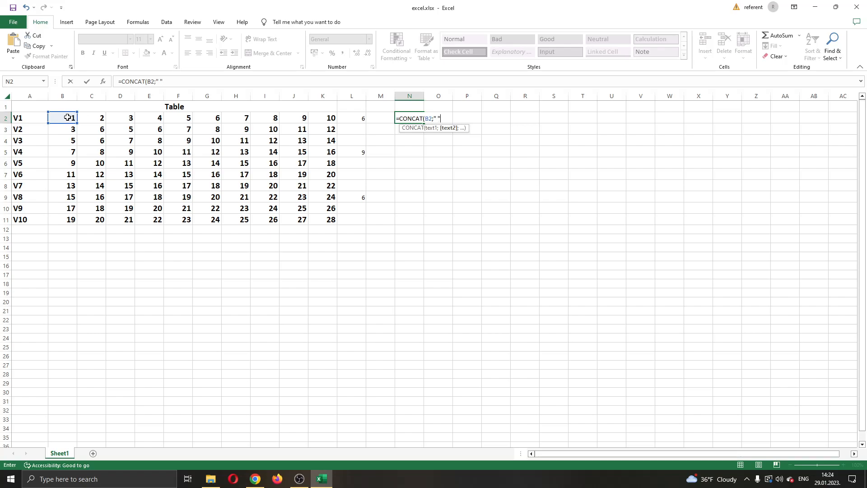
{"action": "type", "text": ";"}
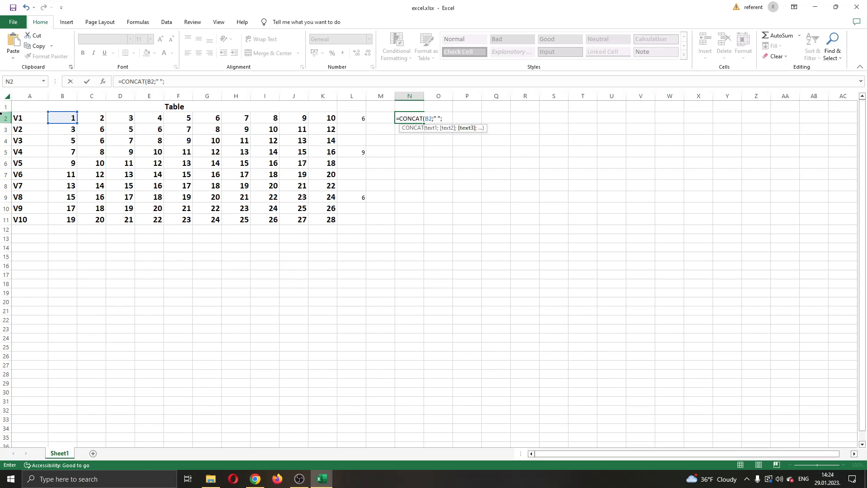
{"action": "left_click", "coordinate": [91, 118]}
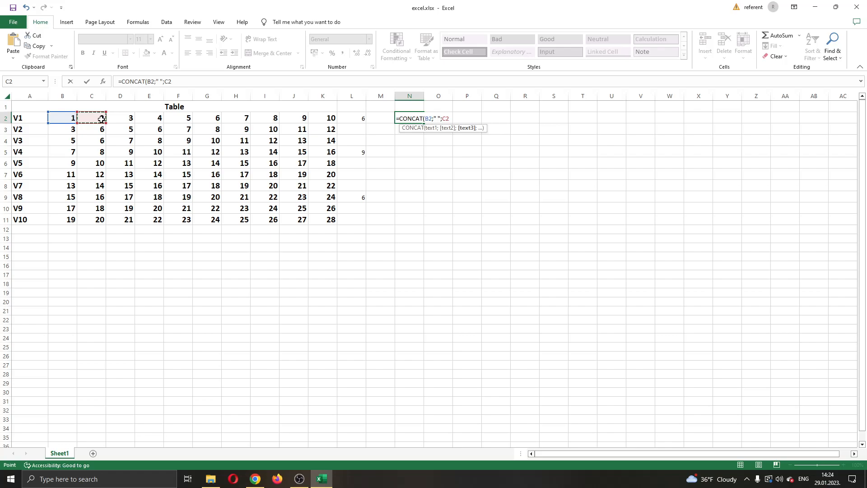
{"action": "mouse_move", "coordinate": [502, 200]}
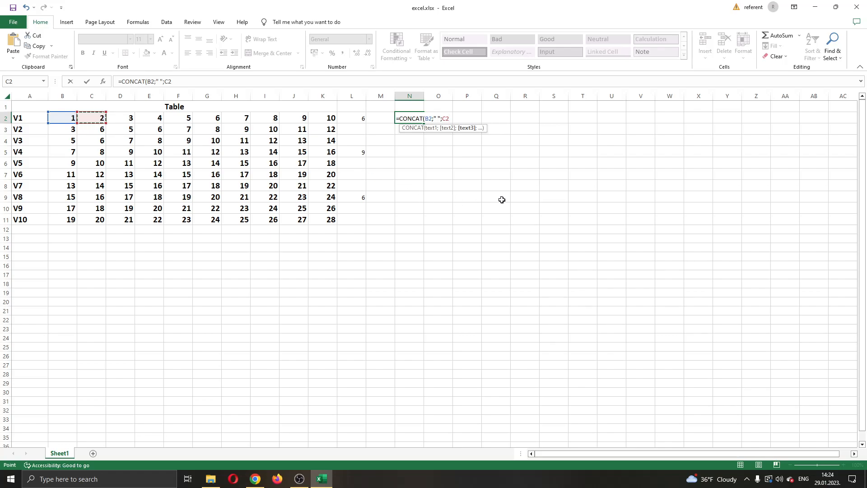
{"action": "type", "text": ")"}
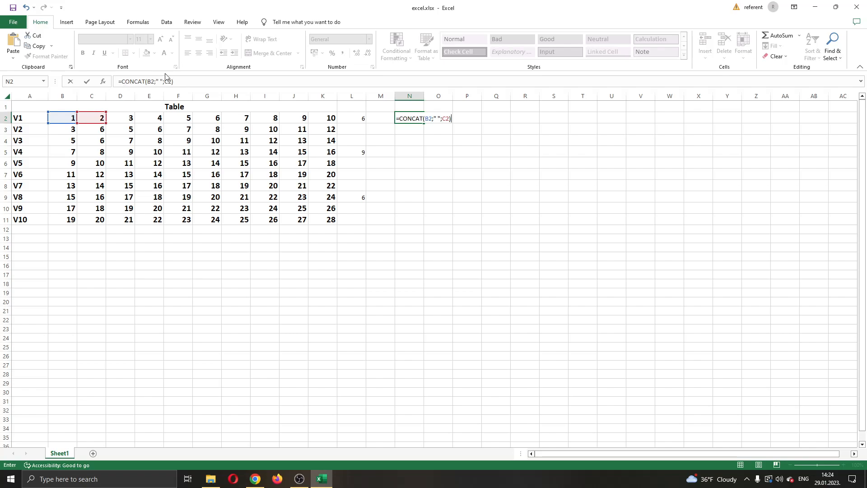
{"action": "mouse_move", "coordinate": [704, 160]}
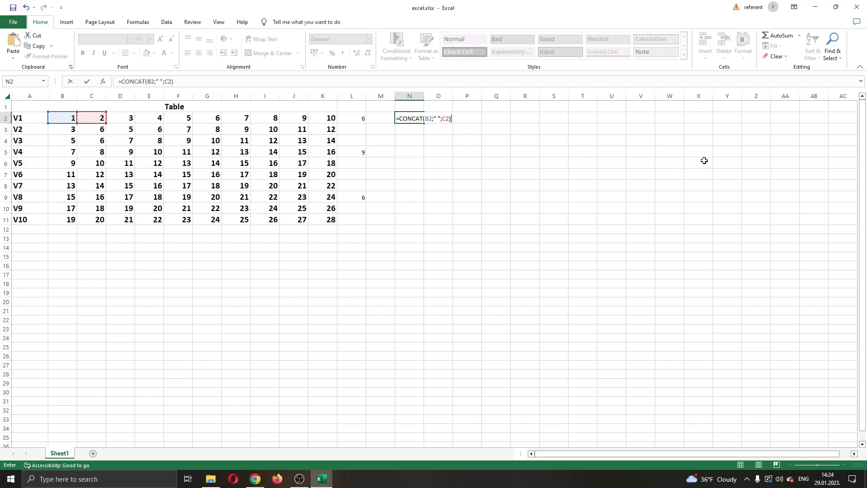
Step: Enter the formula so N2 shows 1 2, reselect N2 and cancel copying it down column N
{"action": "key", "text": "Return"}
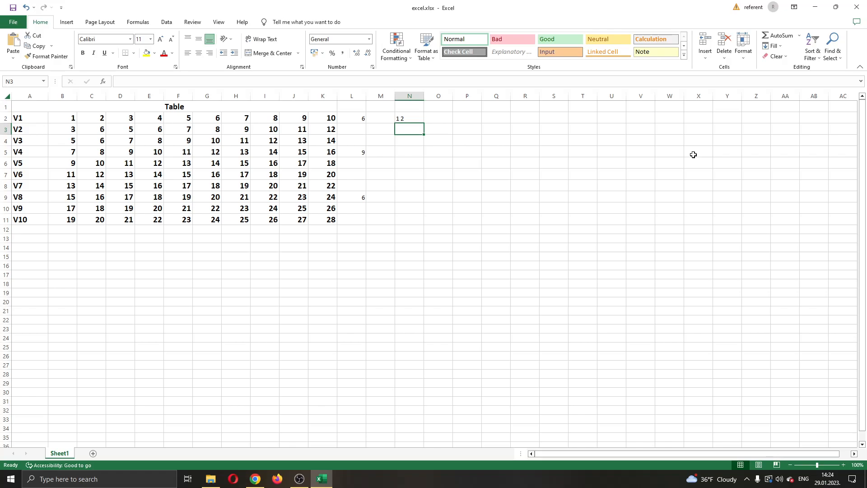
{"action": "left_click", "coordinate": [410, 117]}
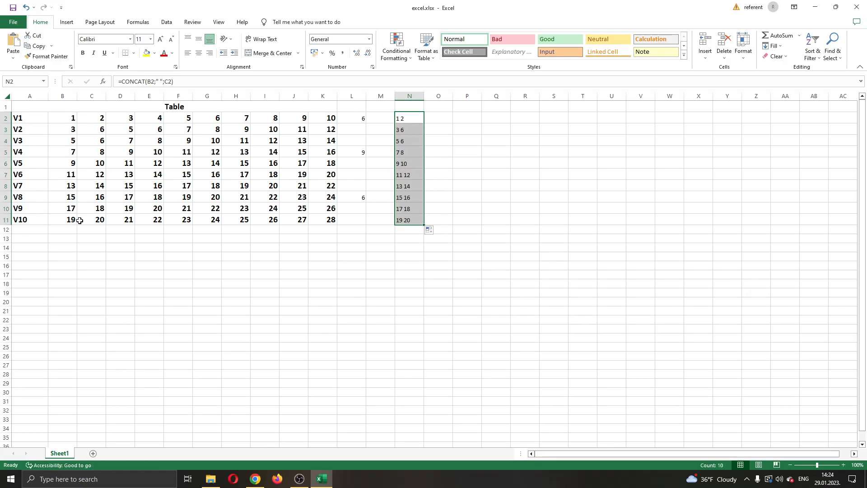
{"action": "mouse_move", "coordinate": [409, 184]}
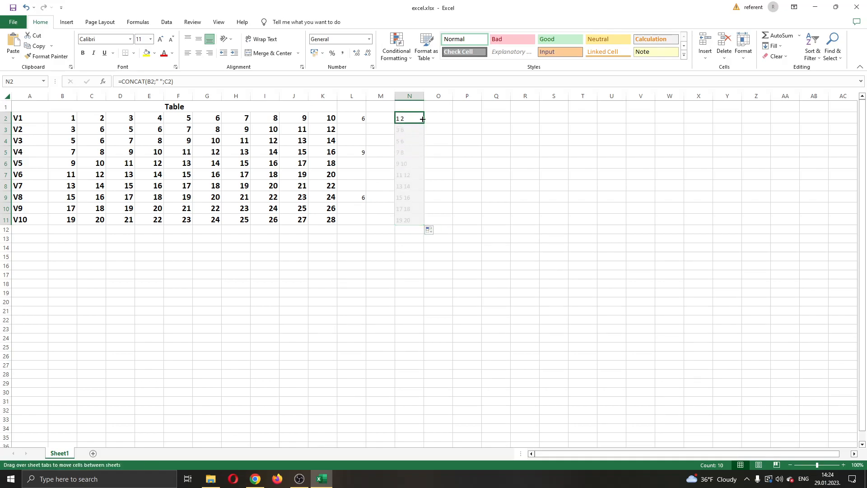
{"action": "key", "text": "Escape"}
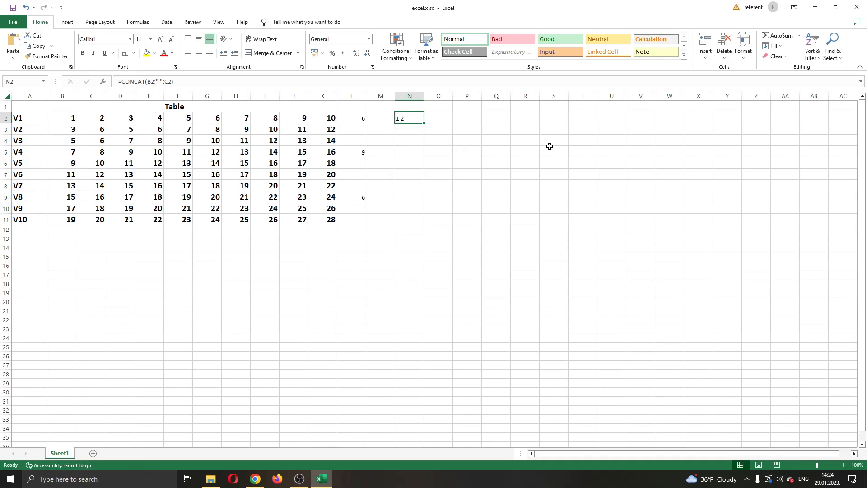